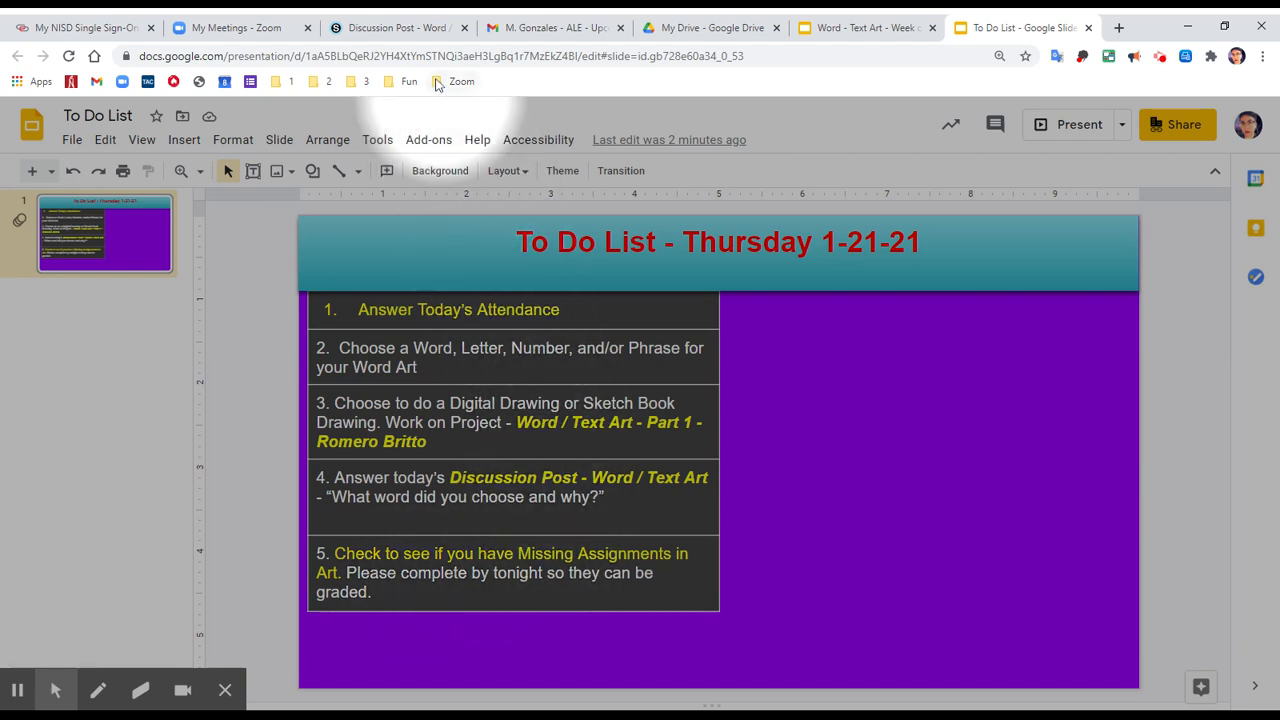
mouse_move(57, 690)
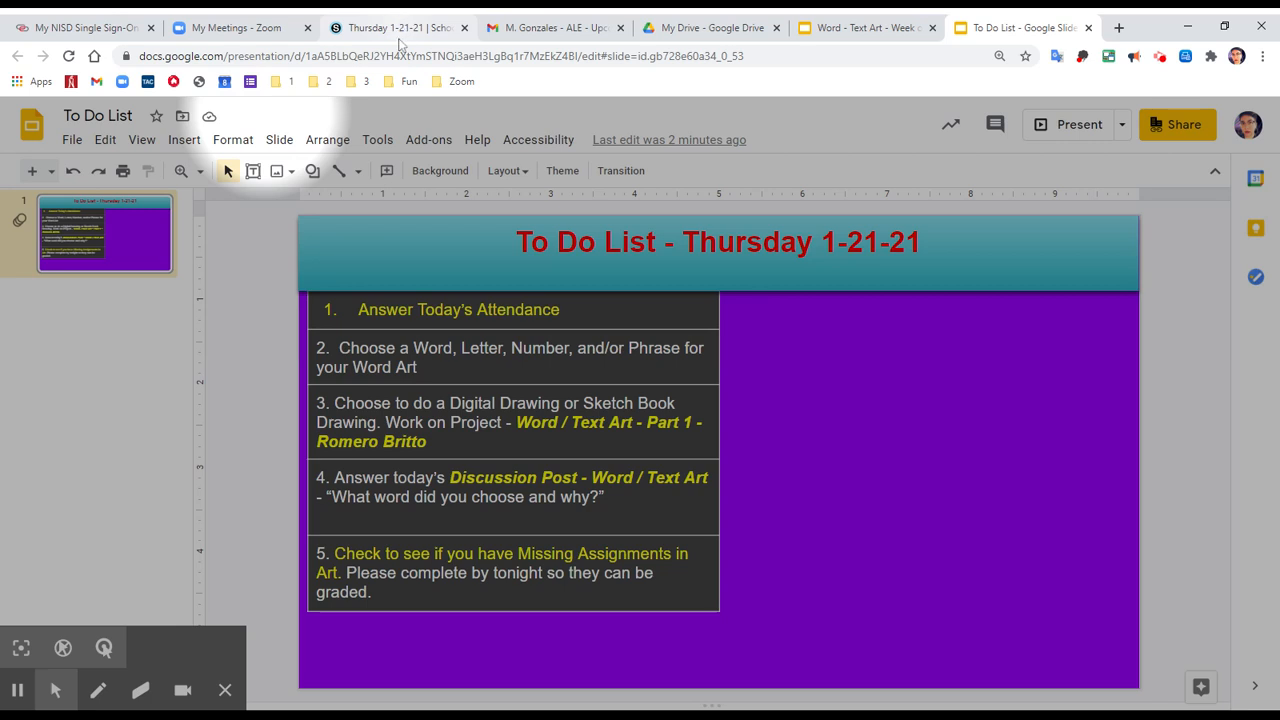
Step: Open the Word / Text Art - Part 1 - Romero Britto assignment from the Thursday 1-21-21 folder
click(395, 27)
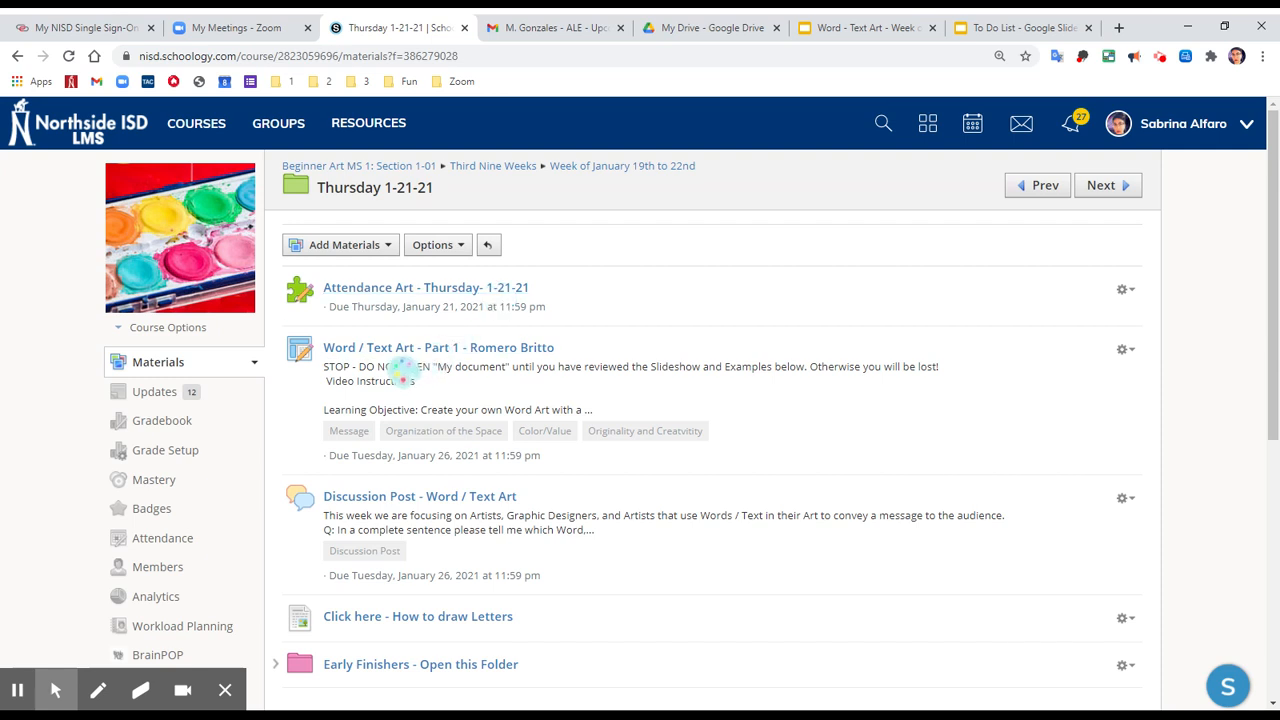
click(438, 347)
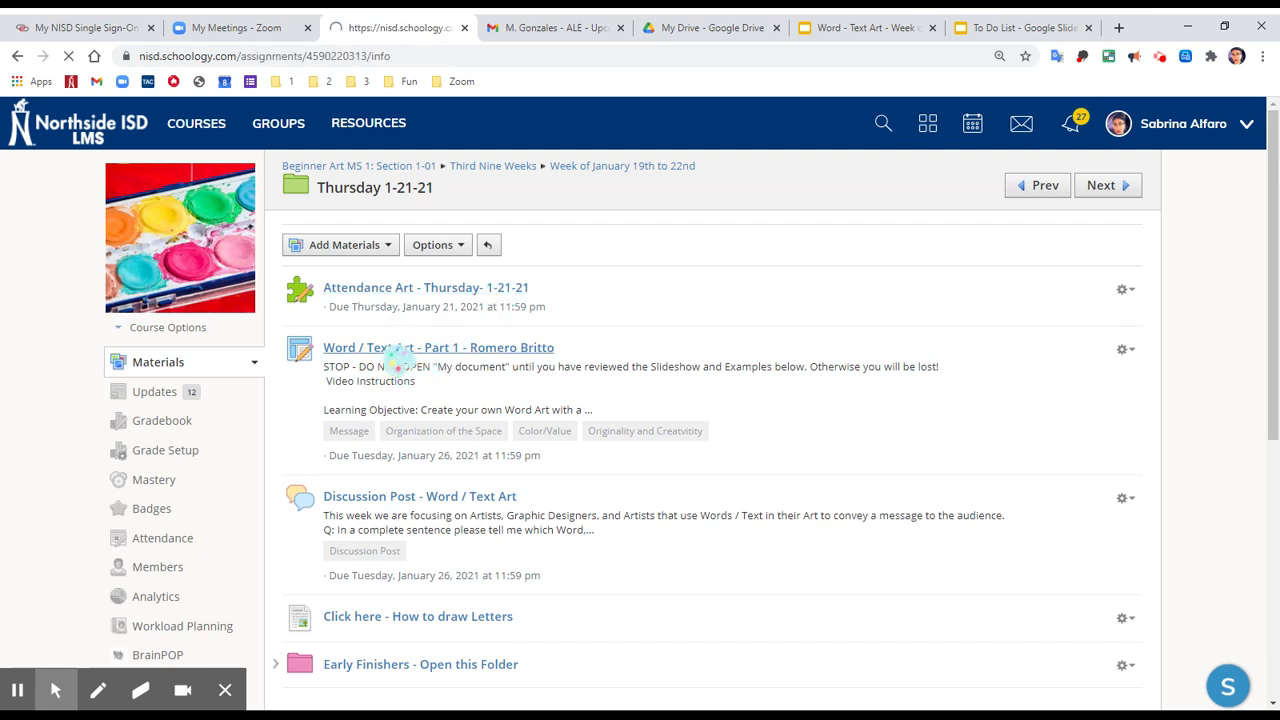
Step: Scroll through the Romero Britto assignment's description, video and student examples
click(438, 347)
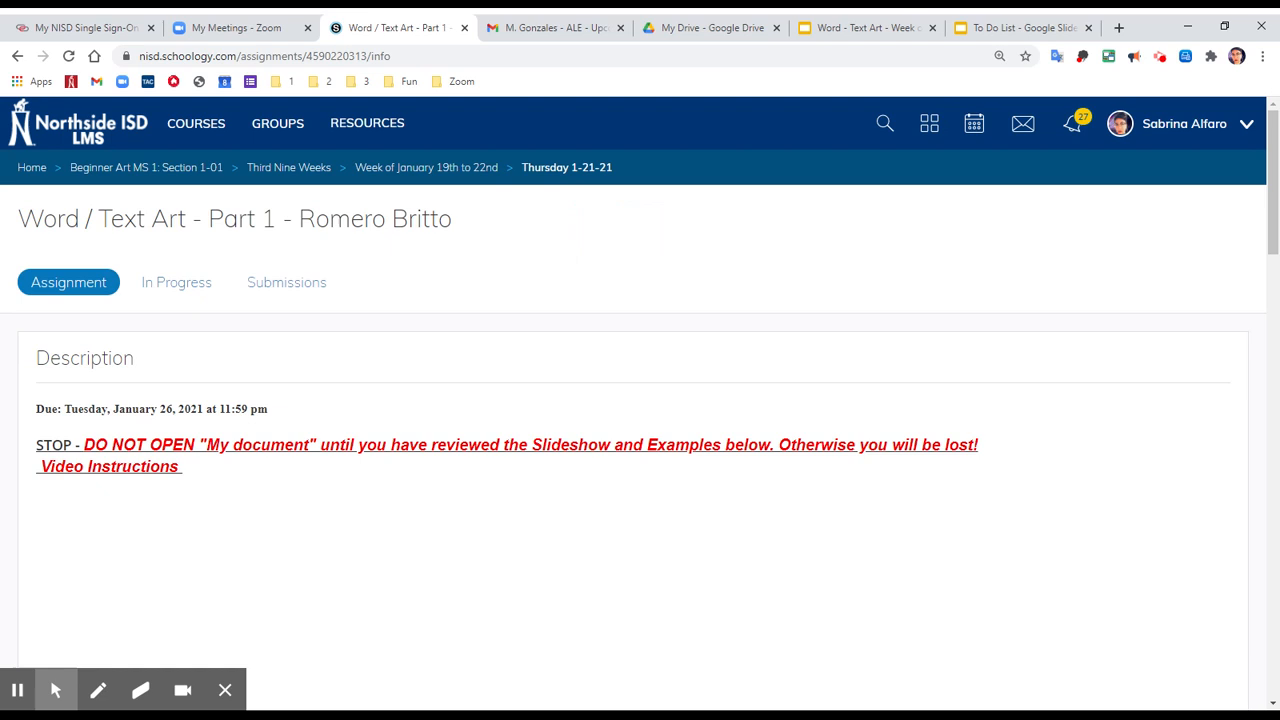
scroll(down, 3)
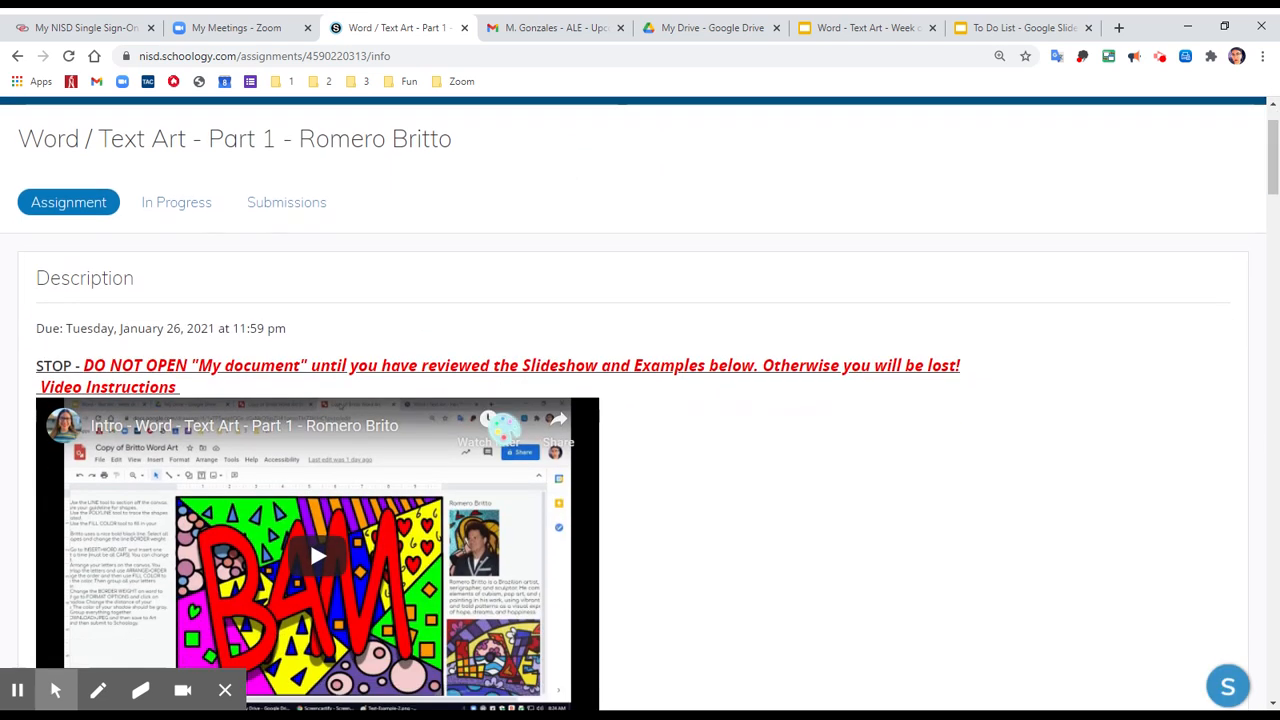
scroll(down, 3)
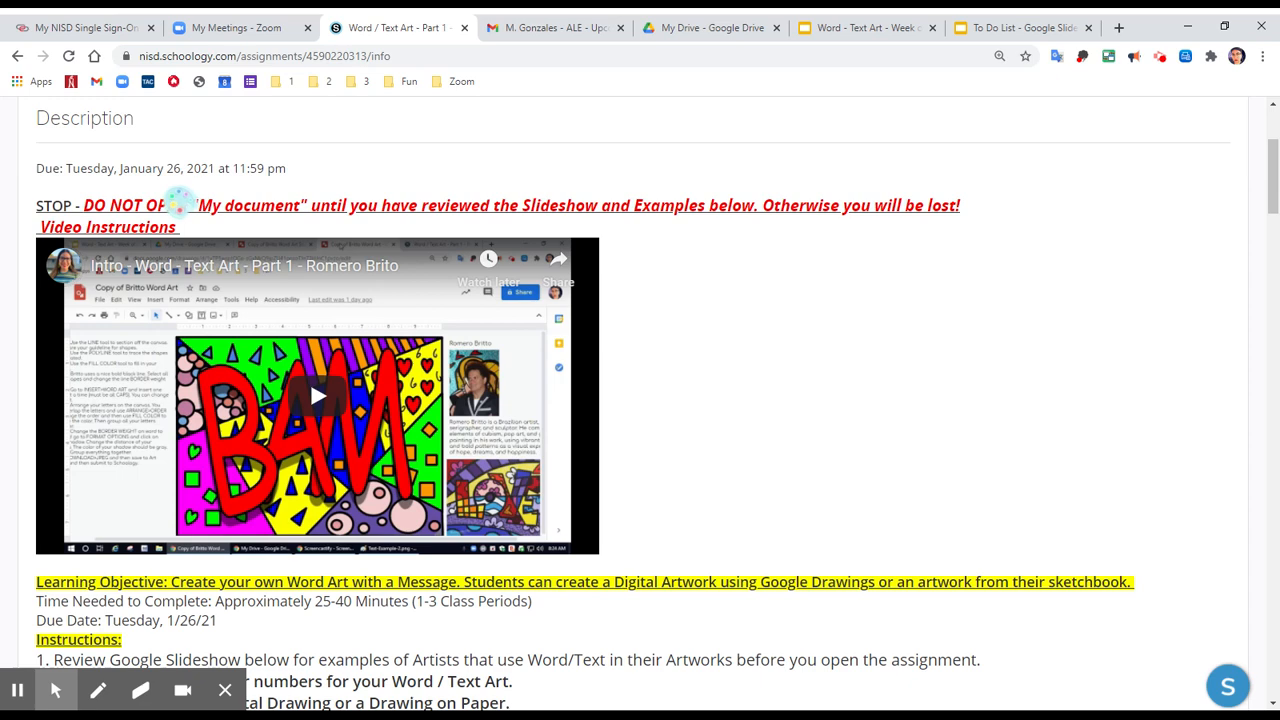
scroll(down, 3)
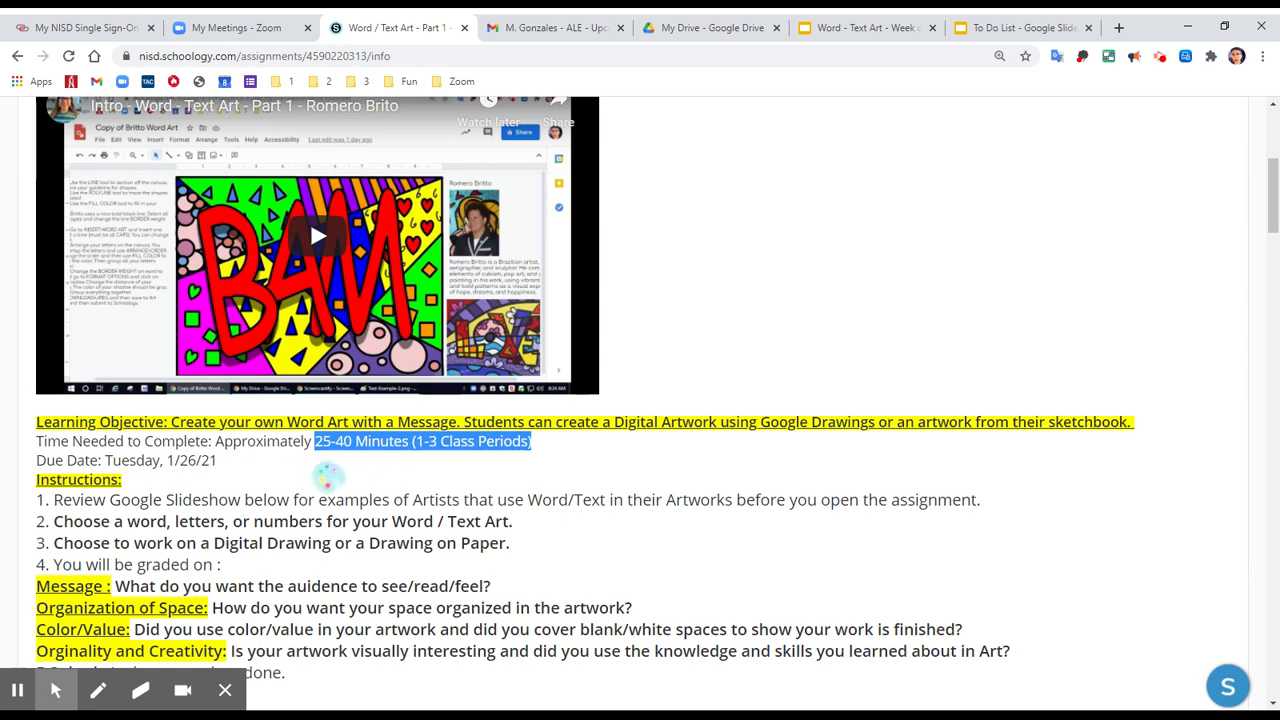
scroll(down, 3)
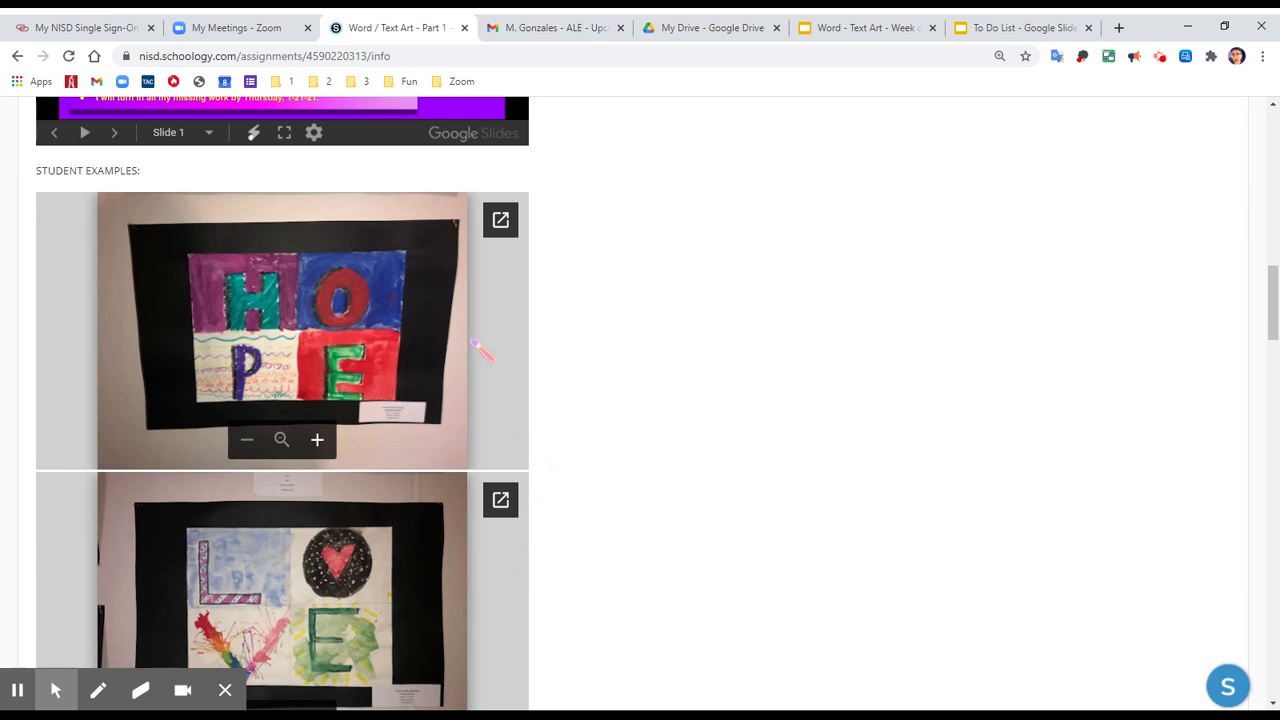
scroll(down, 3)
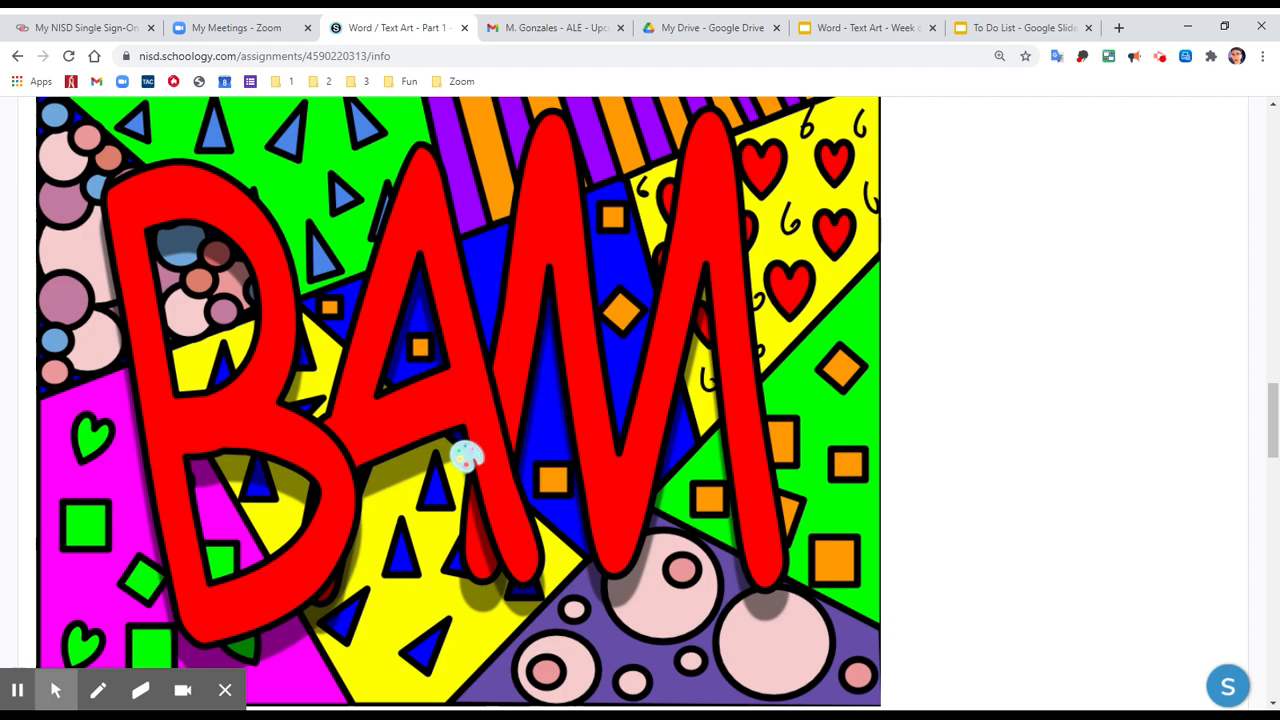
mouse_move(730, 410)
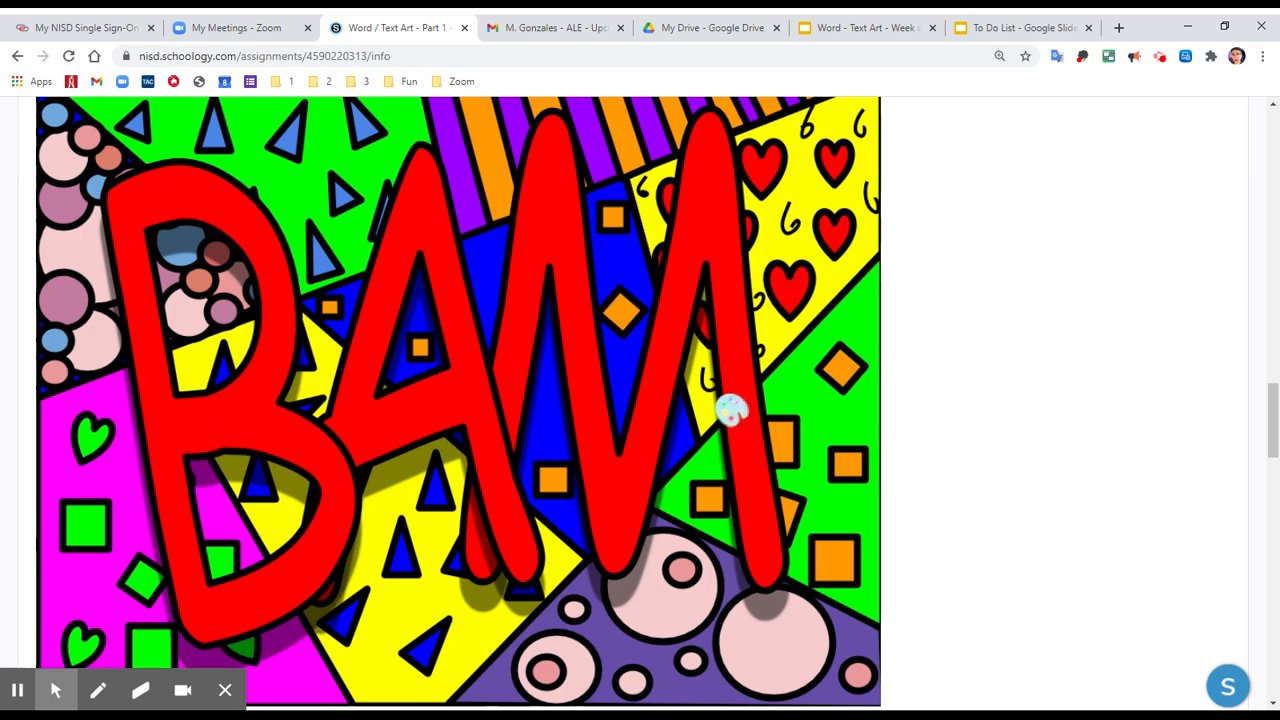
scroll(down, 3)
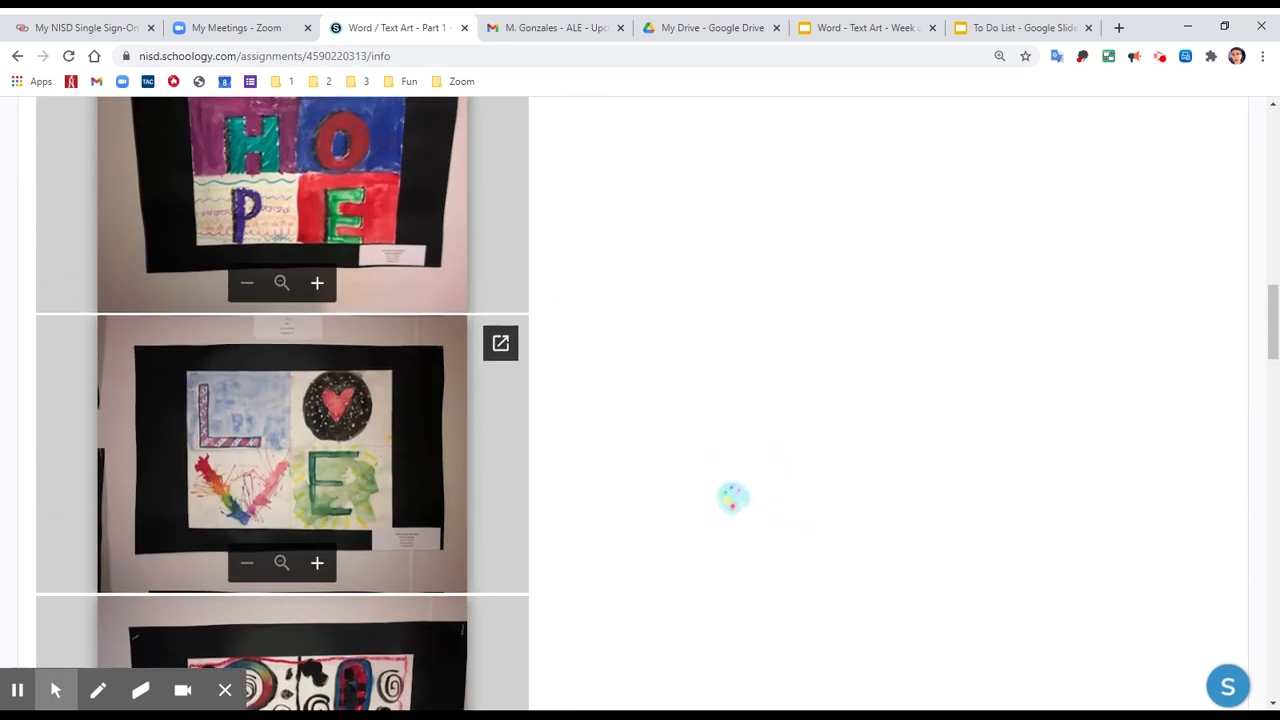
scroll(up, 3)
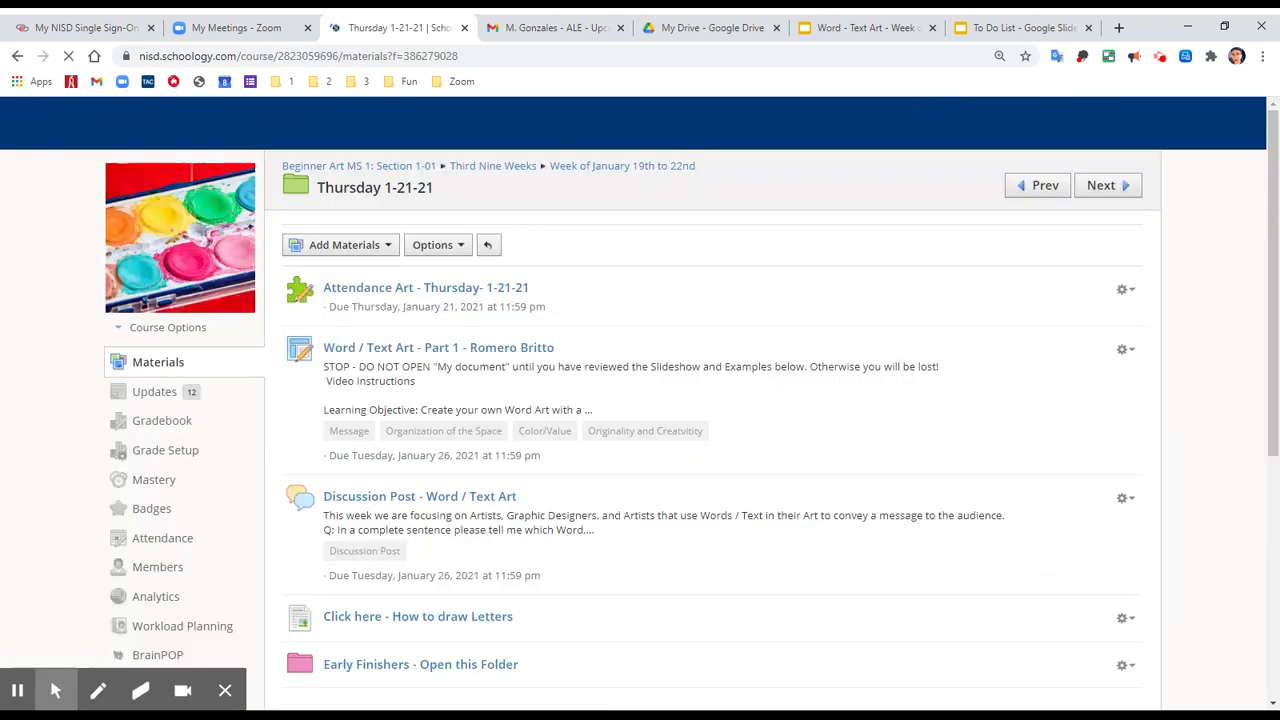
scroll(down, 3)
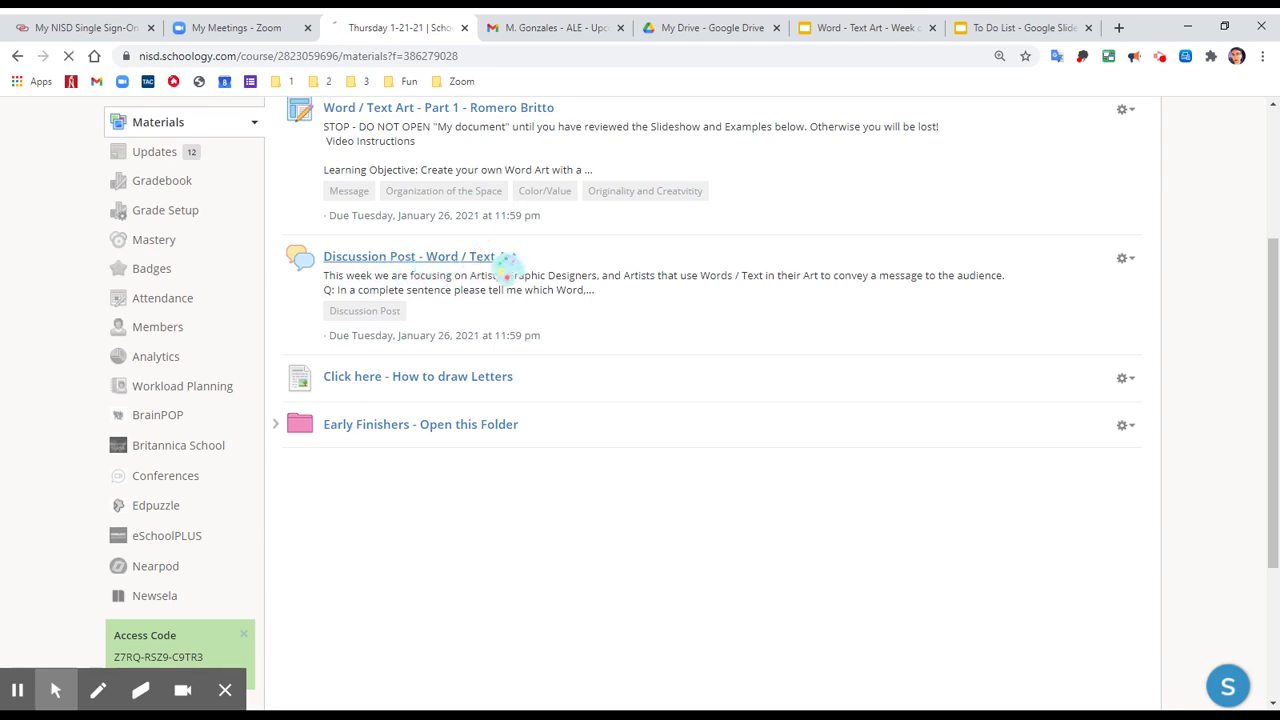
Step: Read the Word / Text Art discussion post, then return to the Thursday 1-21-21 folder
click(409, 256)
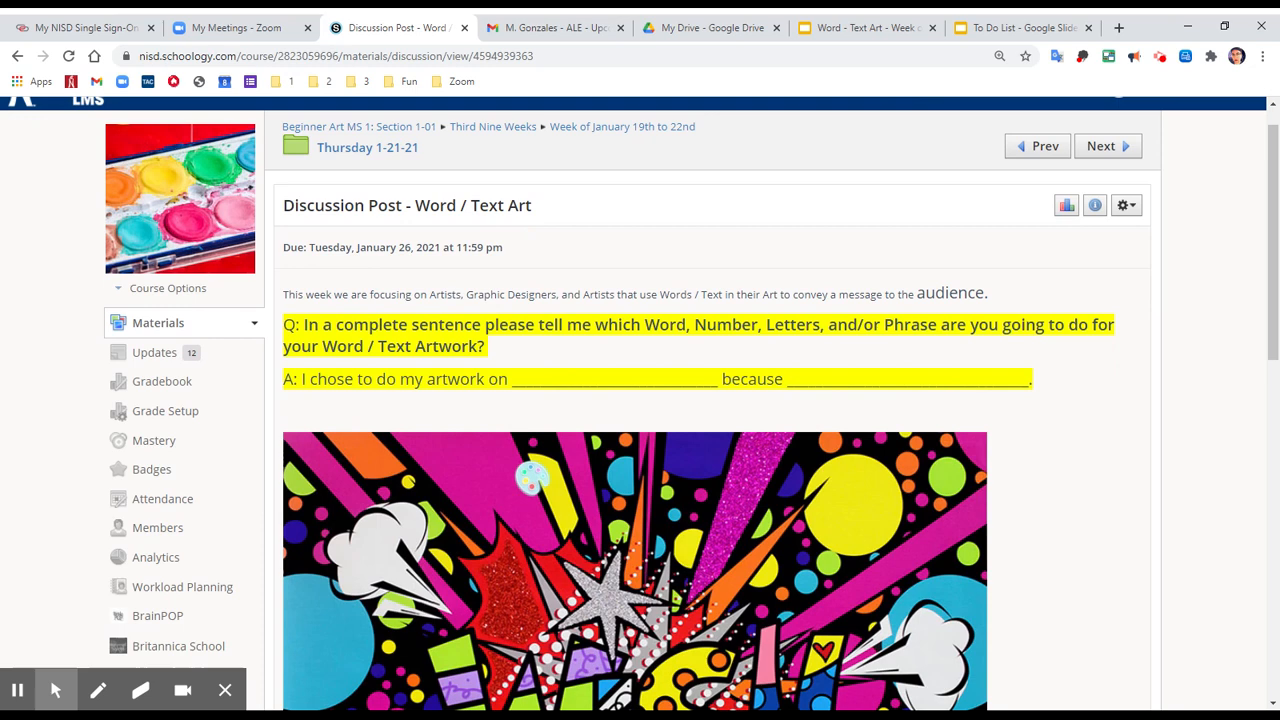
scroll(down, 3)
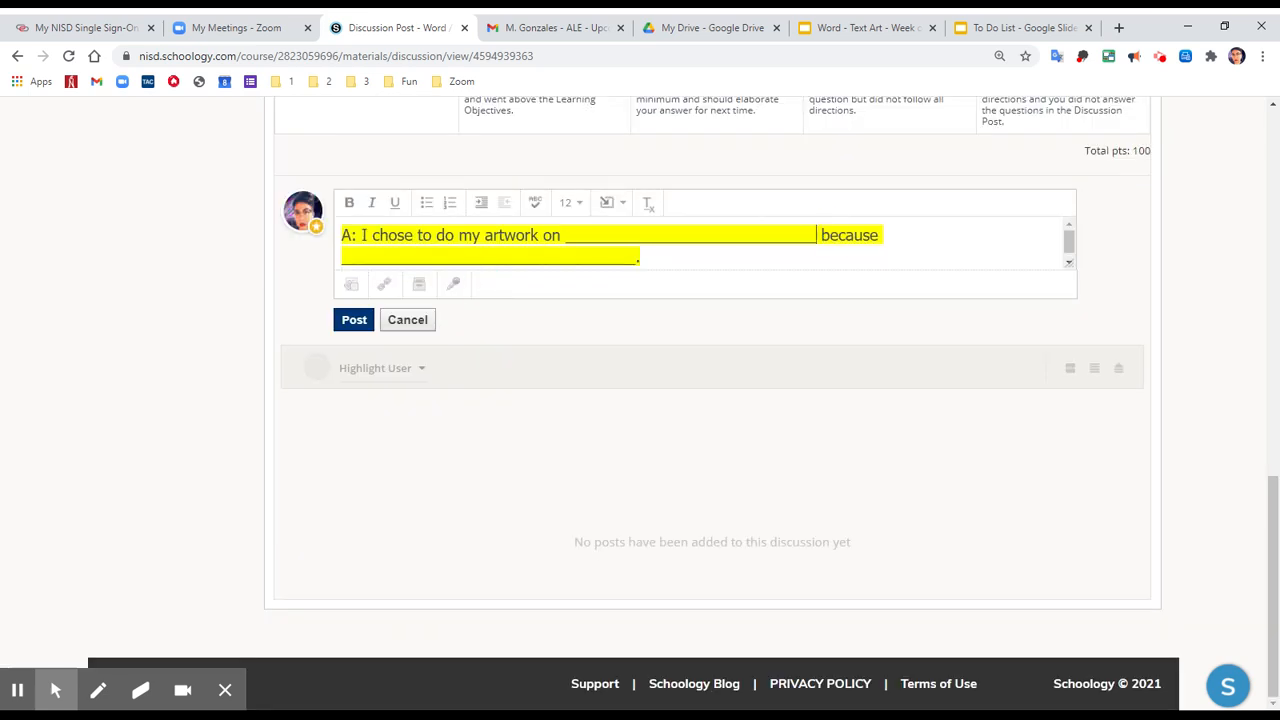
drag(565, 235, 815, 235)
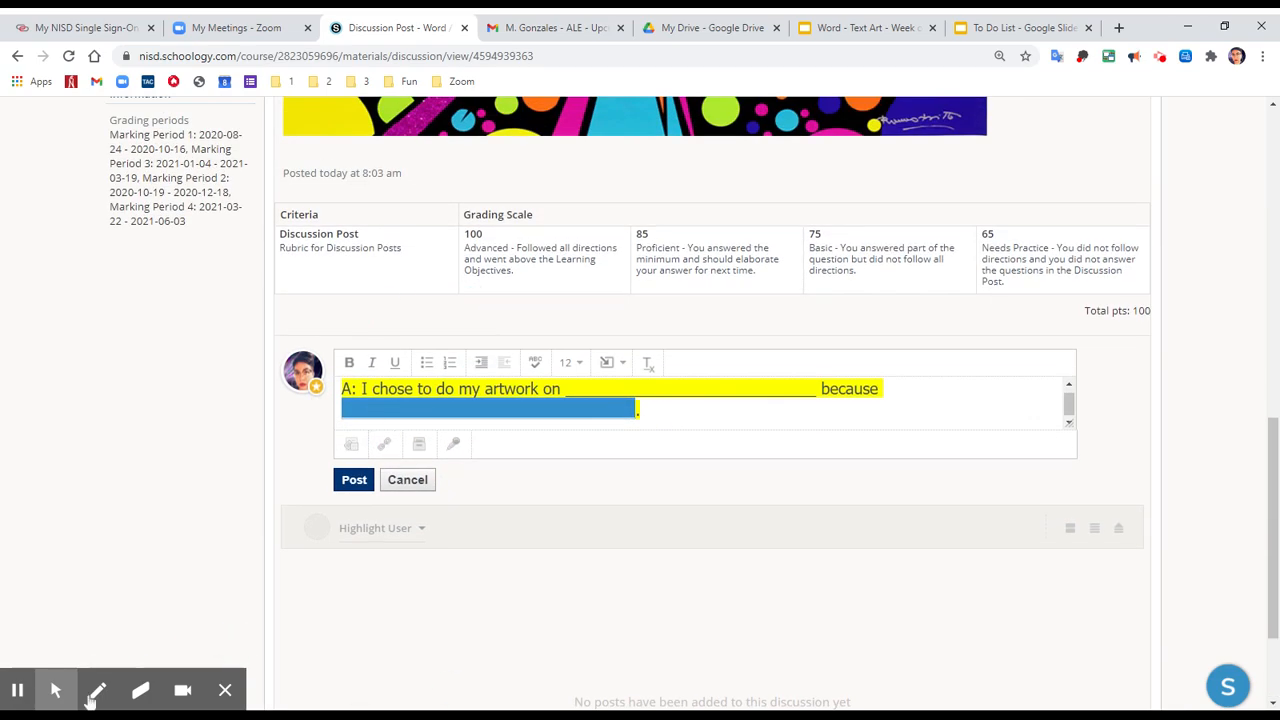
scroll(up, 3)
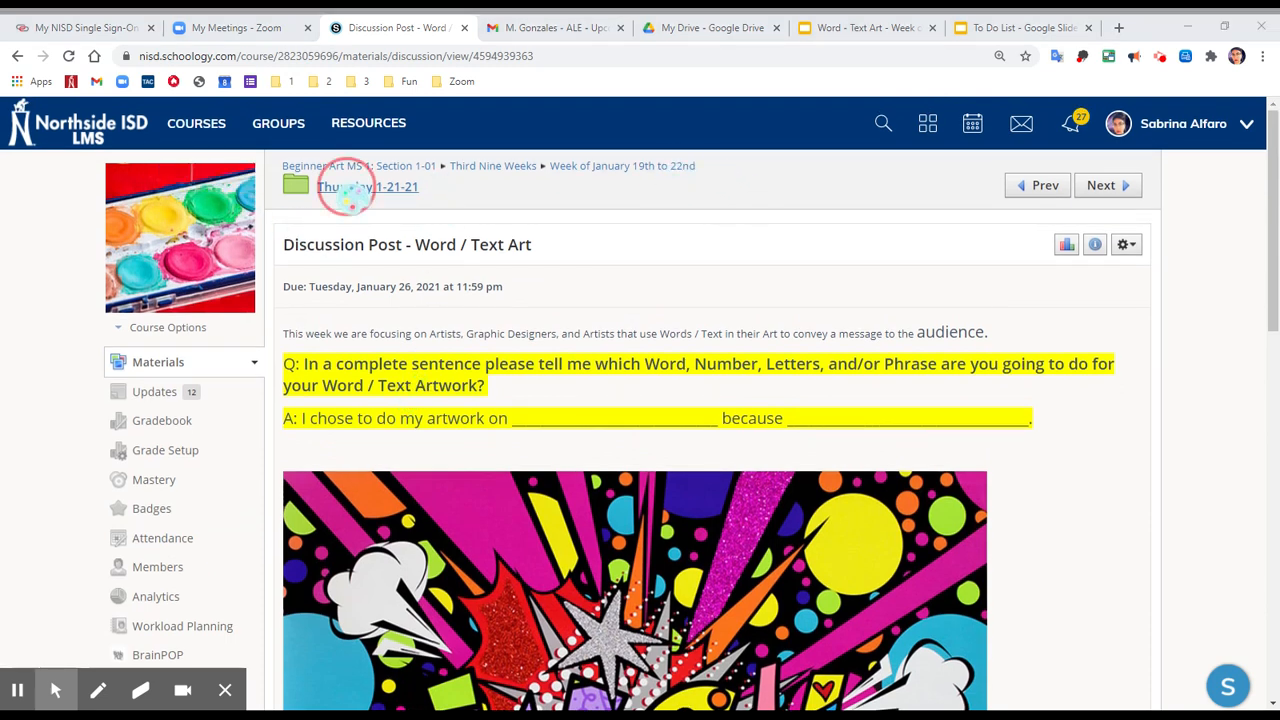
click(368, 187)
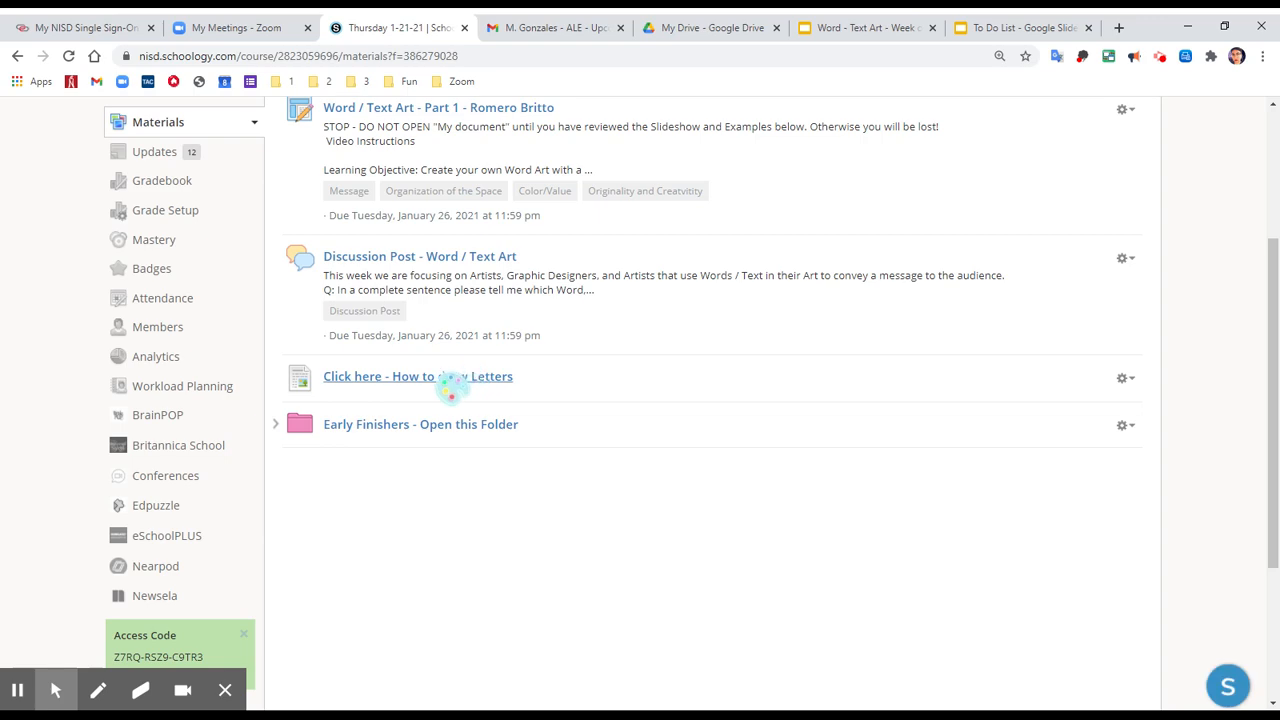
Step: View the How to draw Letters guide and go back to the folder
click(417, 376)
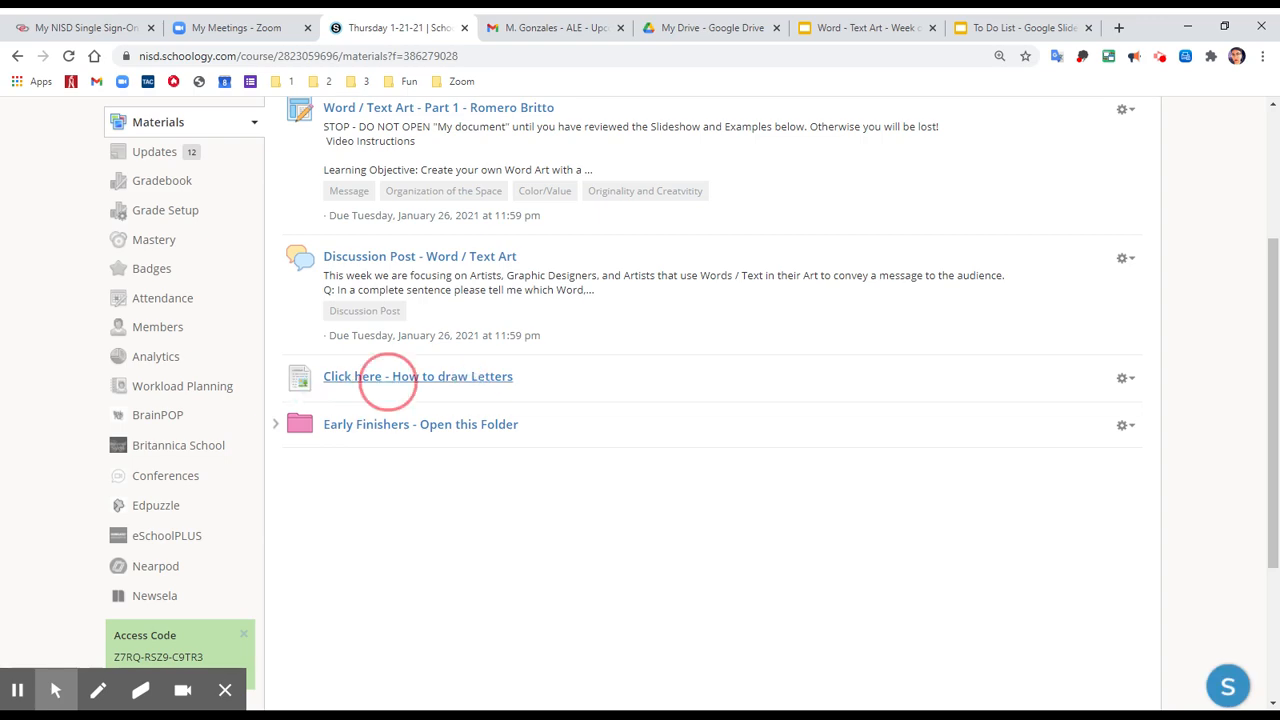
click(417, 376)
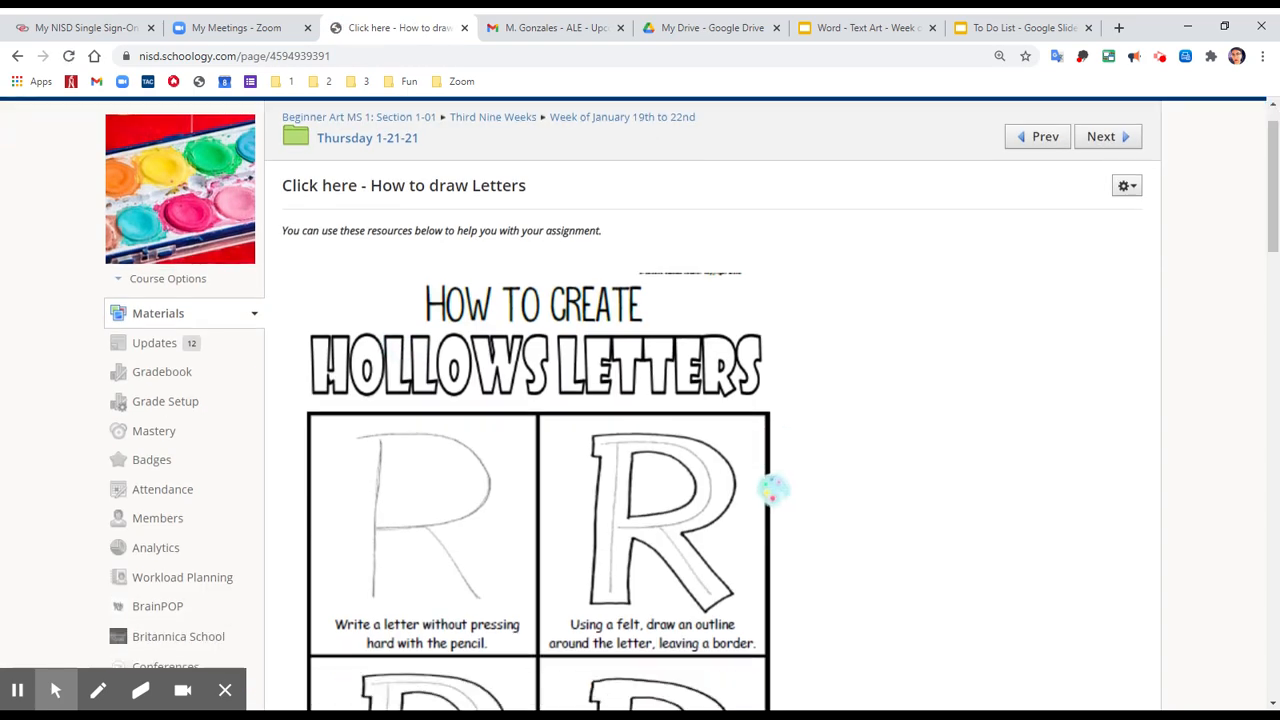
scroll(down, 3)
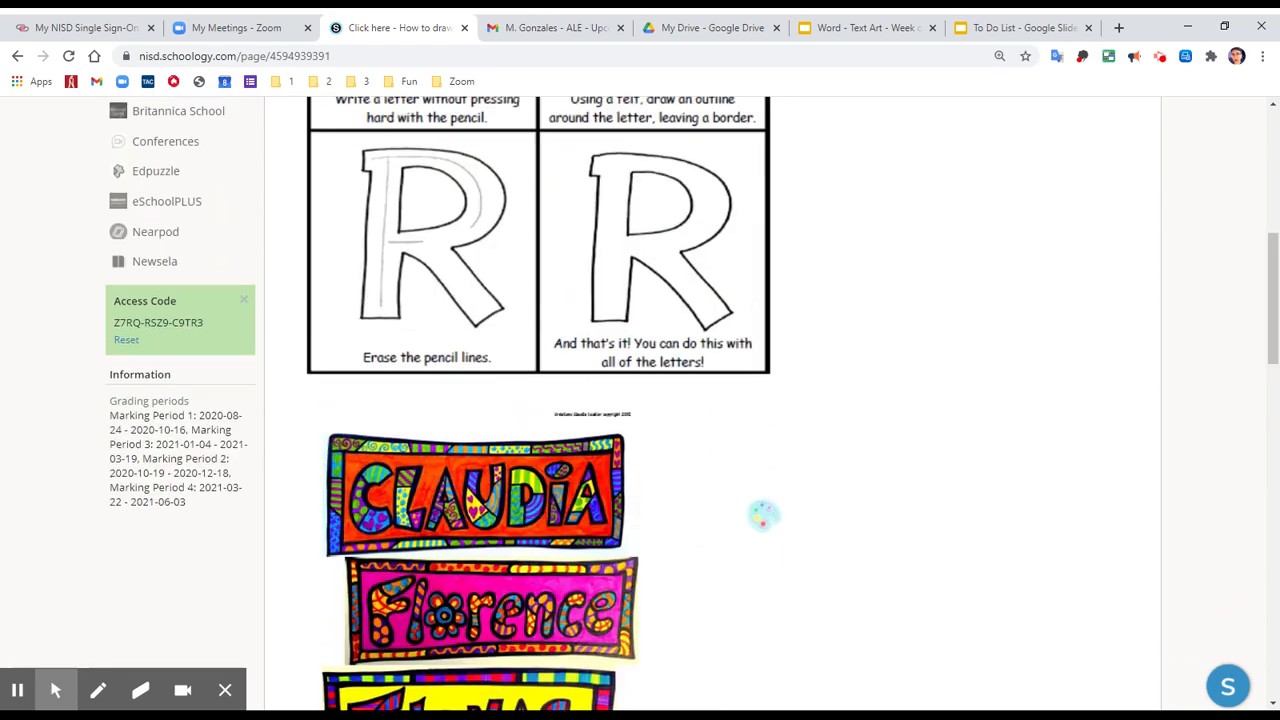
click(17, 56)
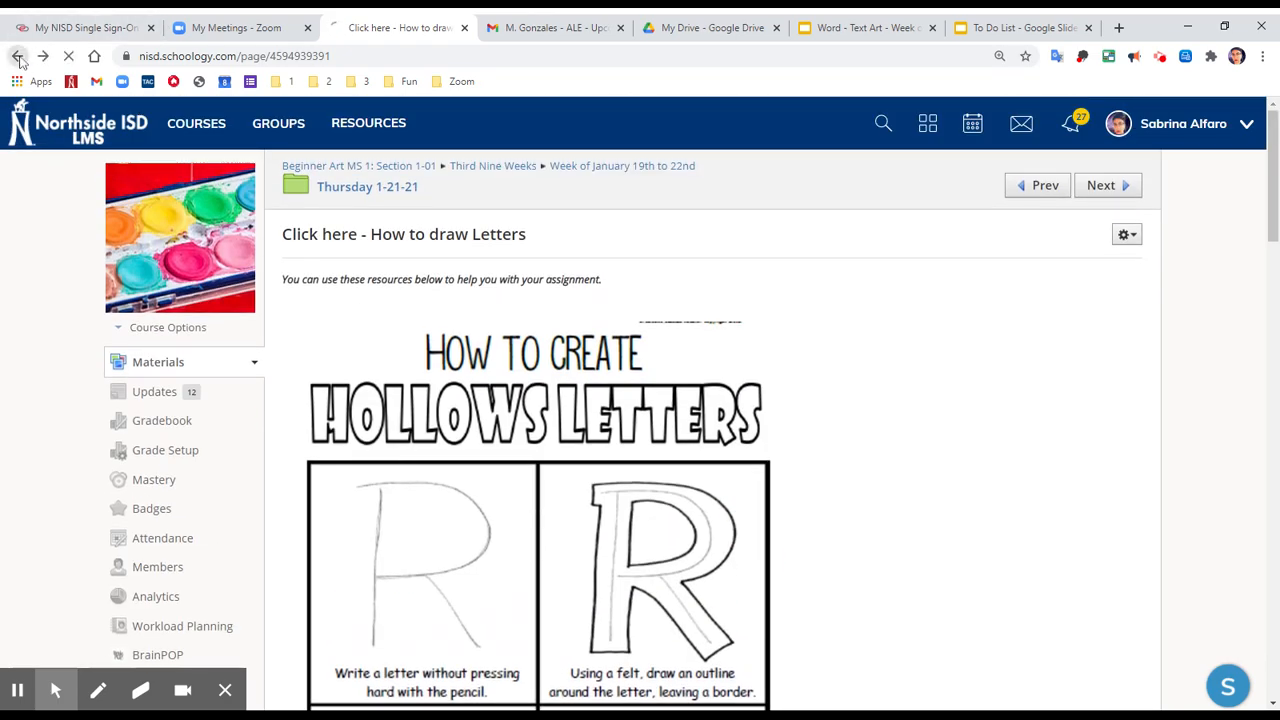
click(17, 56)
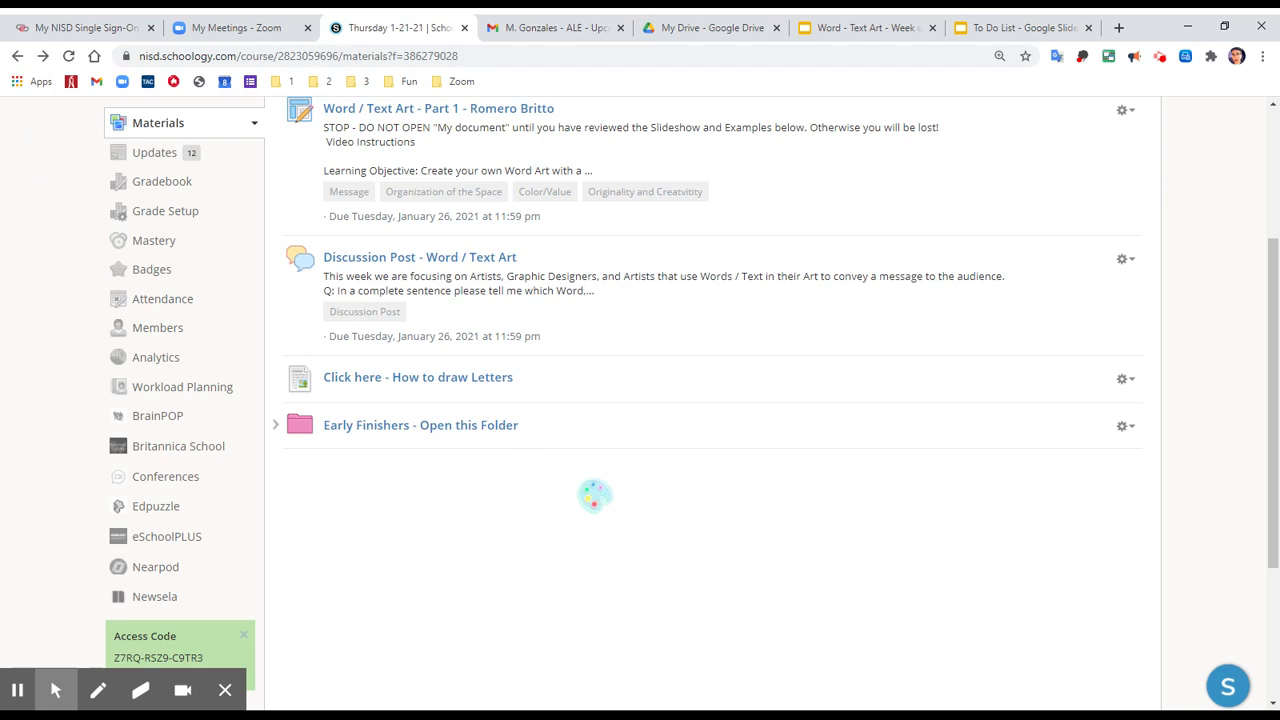
Step: Check the empty Early Finishers folder, then return to the To Do List slides
click(420, 425)
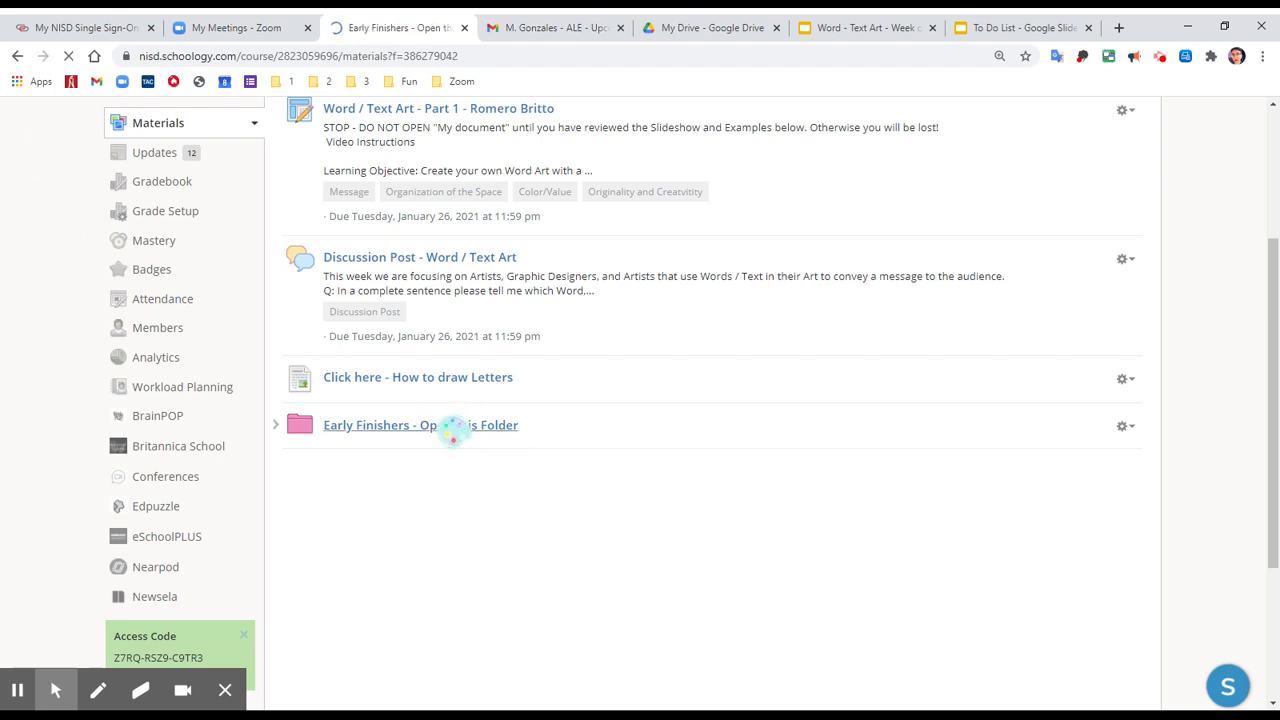
click(420, 425)
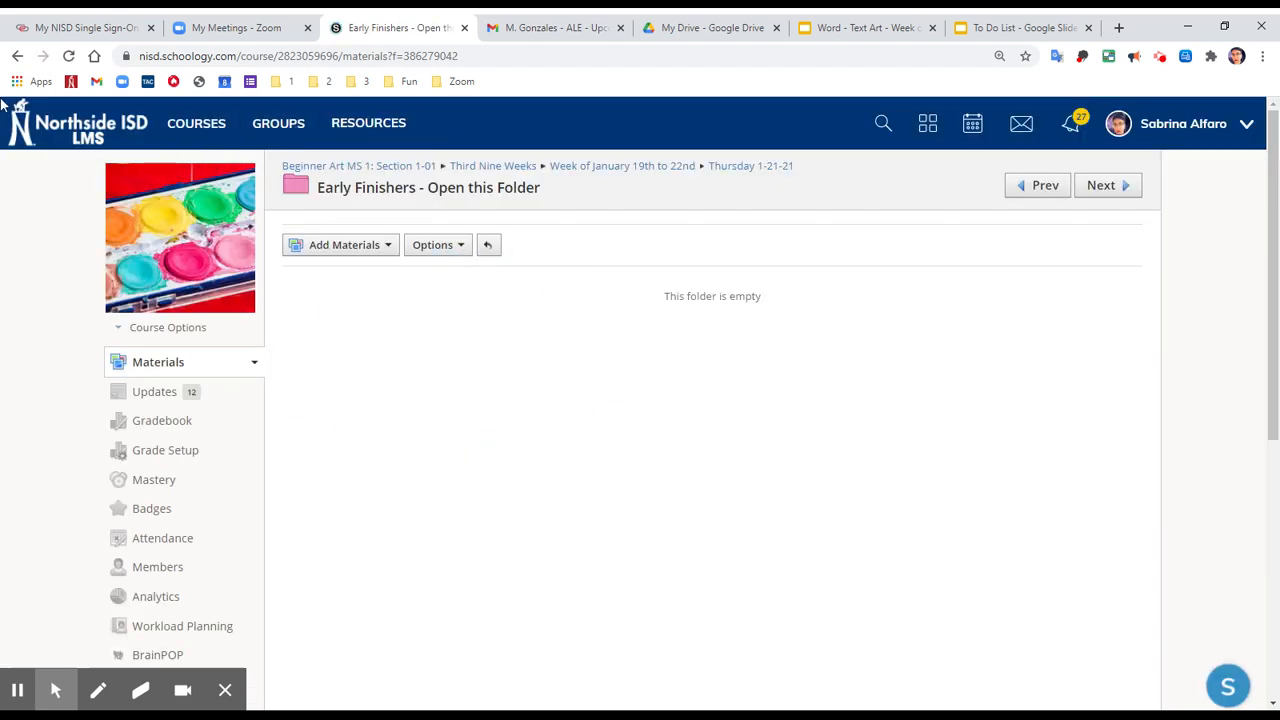
click(17, 56)
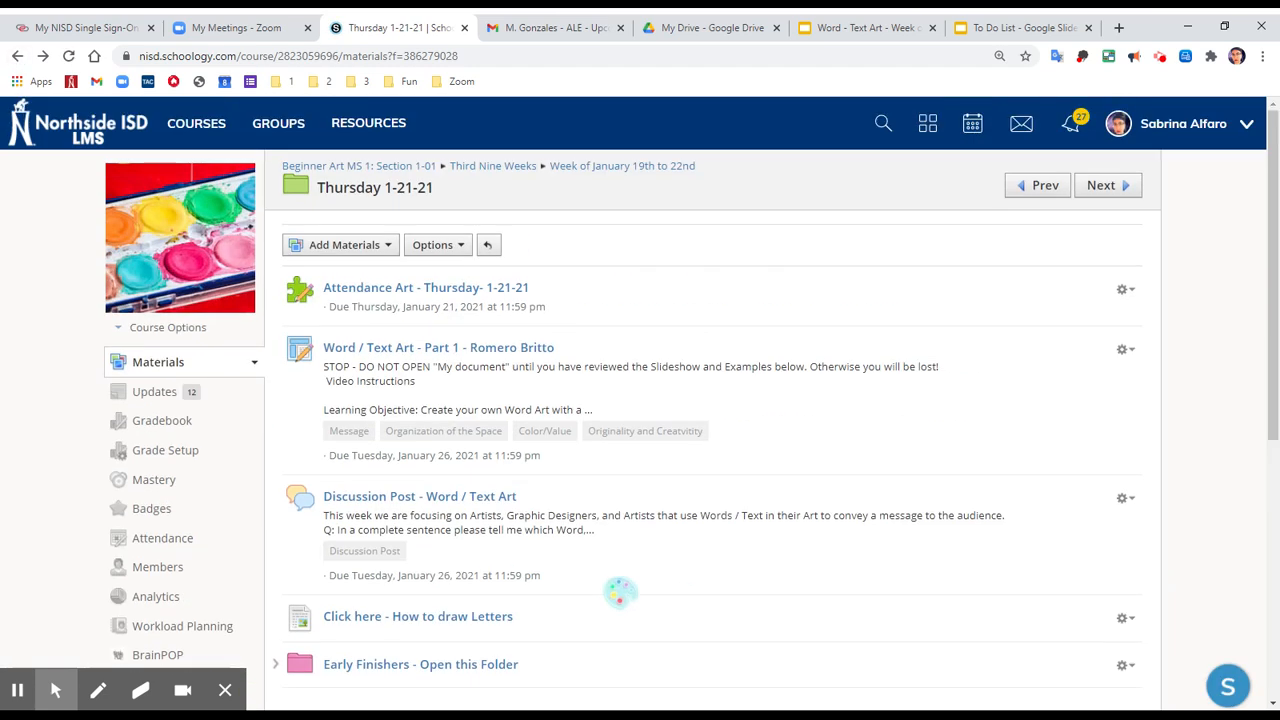
scroll(down, 3)
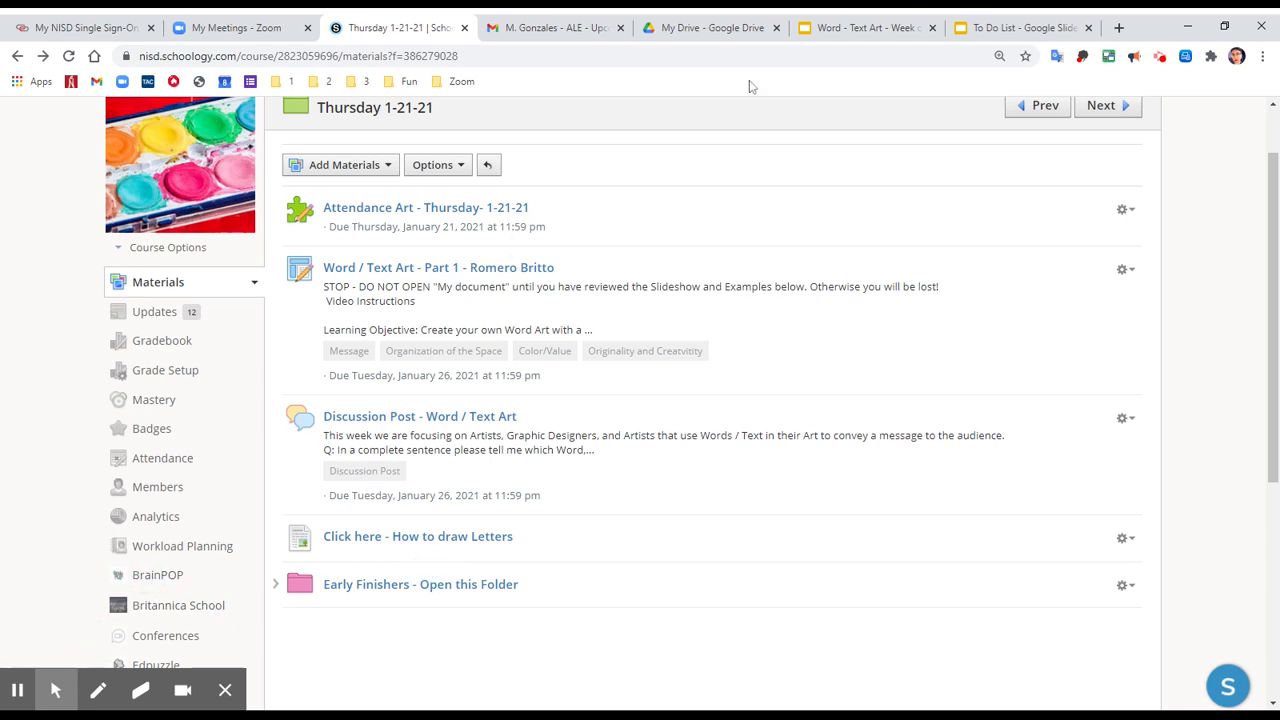
click(1020, 27)
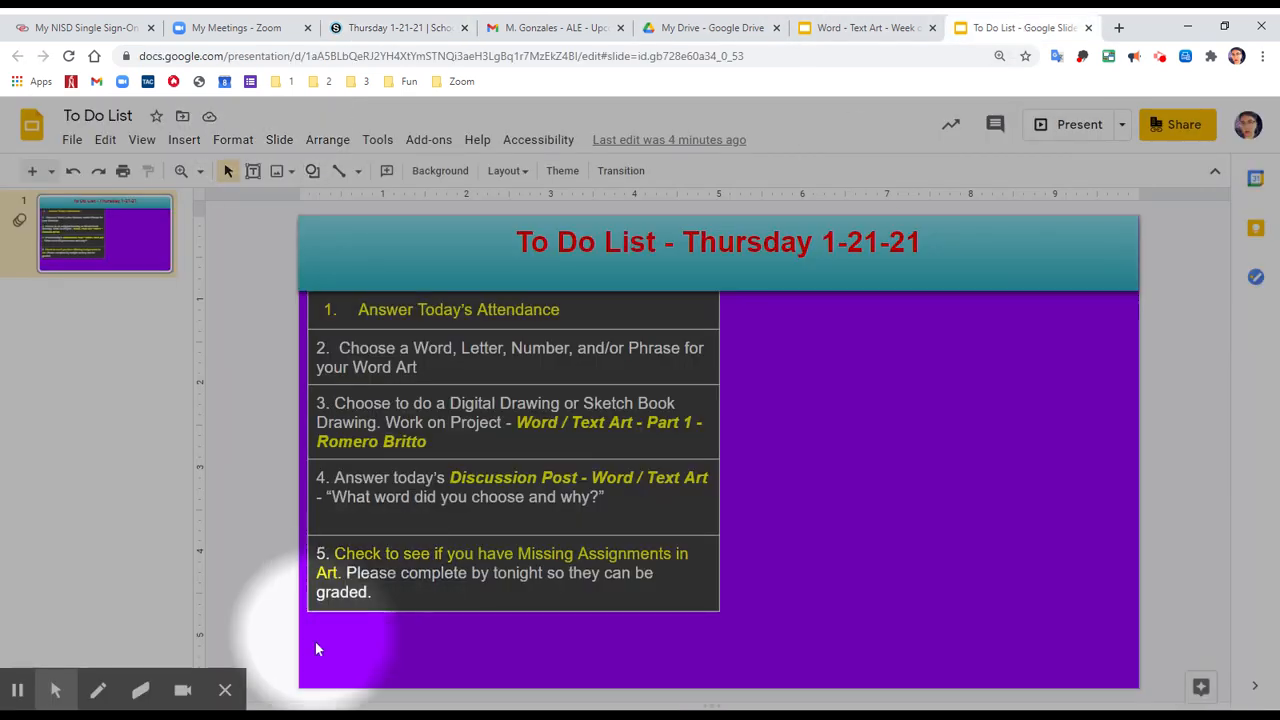